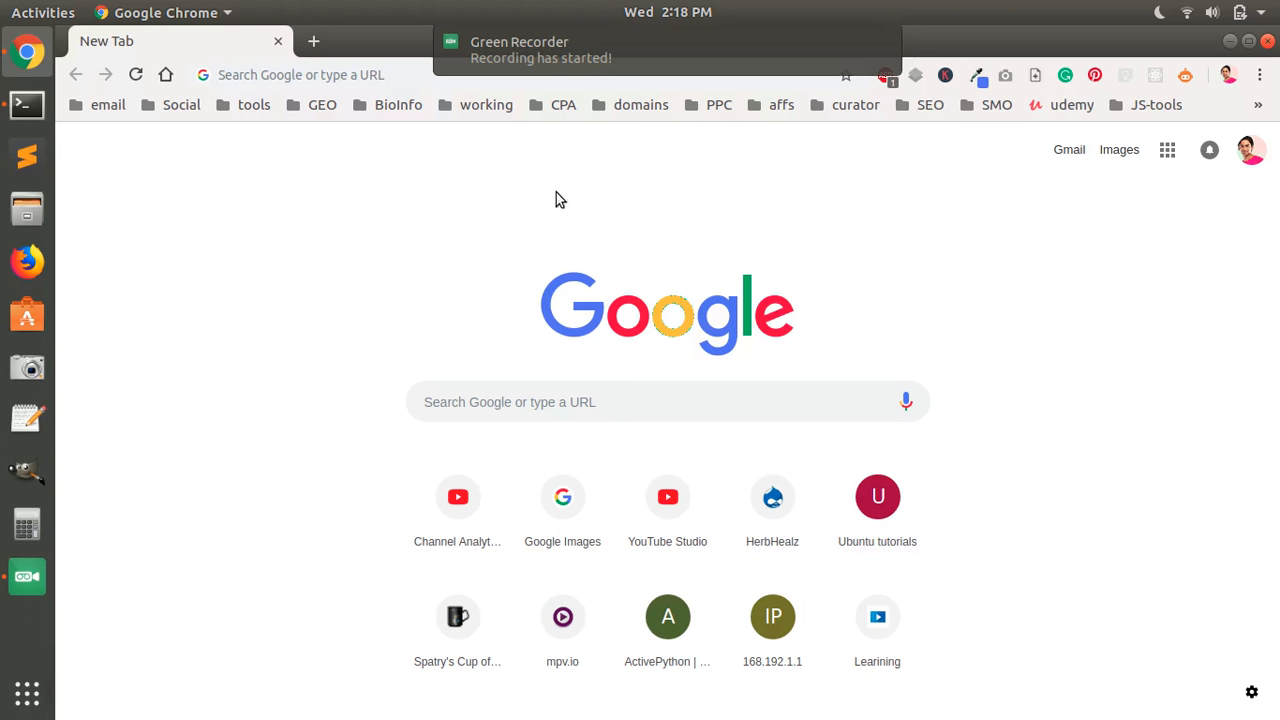
{"action": "mouse_move", "coordinate": [448, 172]}
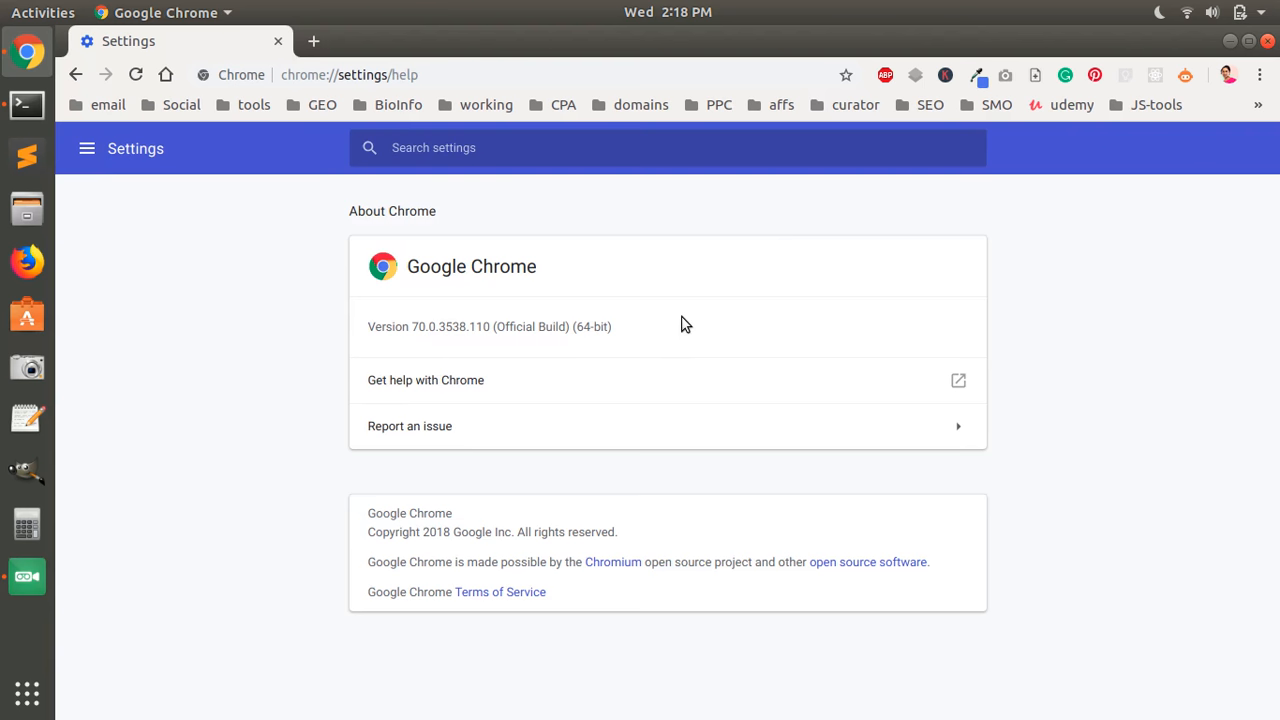
{"action": "mouse_move", "coordinate": [650, 216]}
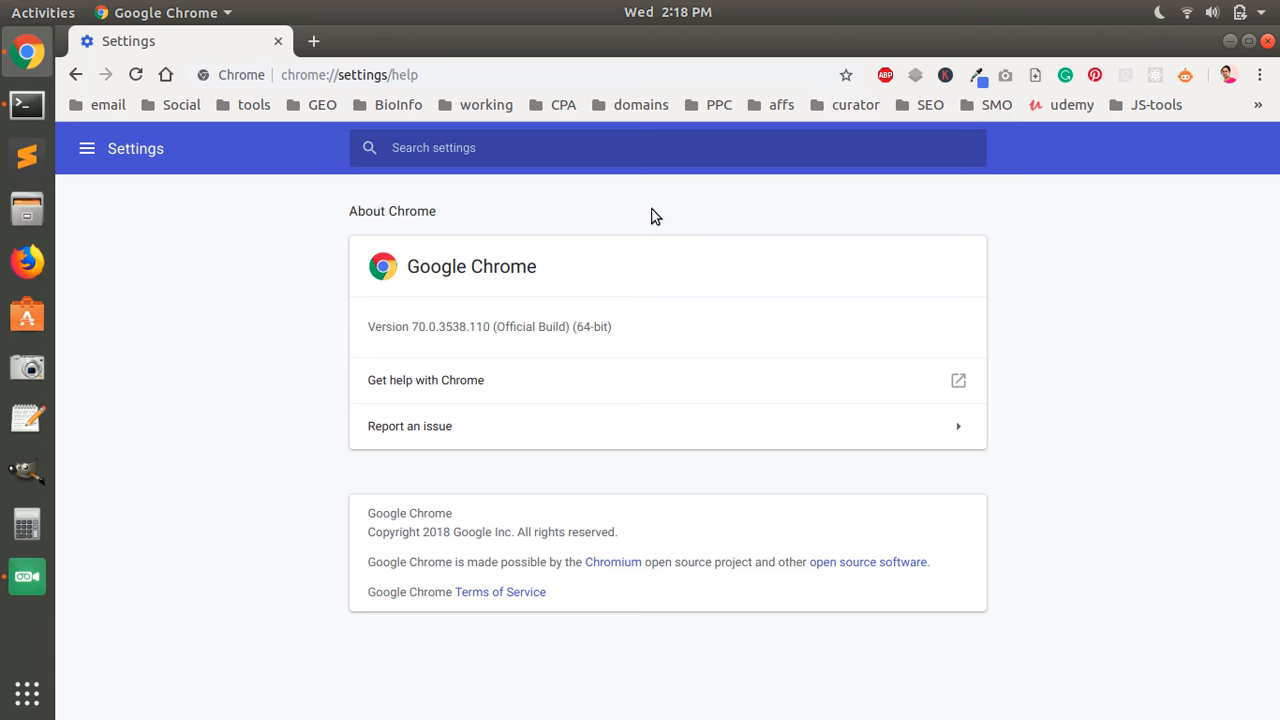
{"action": "mouse_move", "coordinate": [714, 248]}
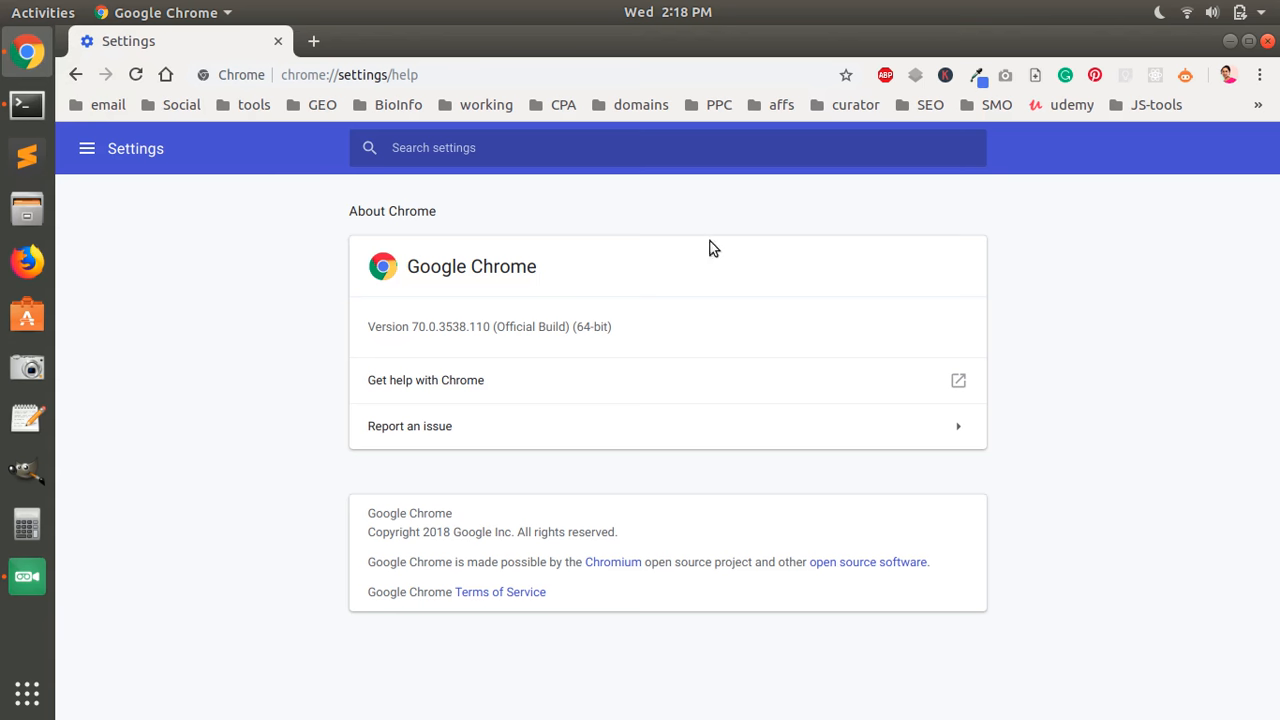
Reach Chrome's main Settings page from the browser menu and expand the Advanced sections list
{"action": "left_click", "coordinate": [1260, 74]}
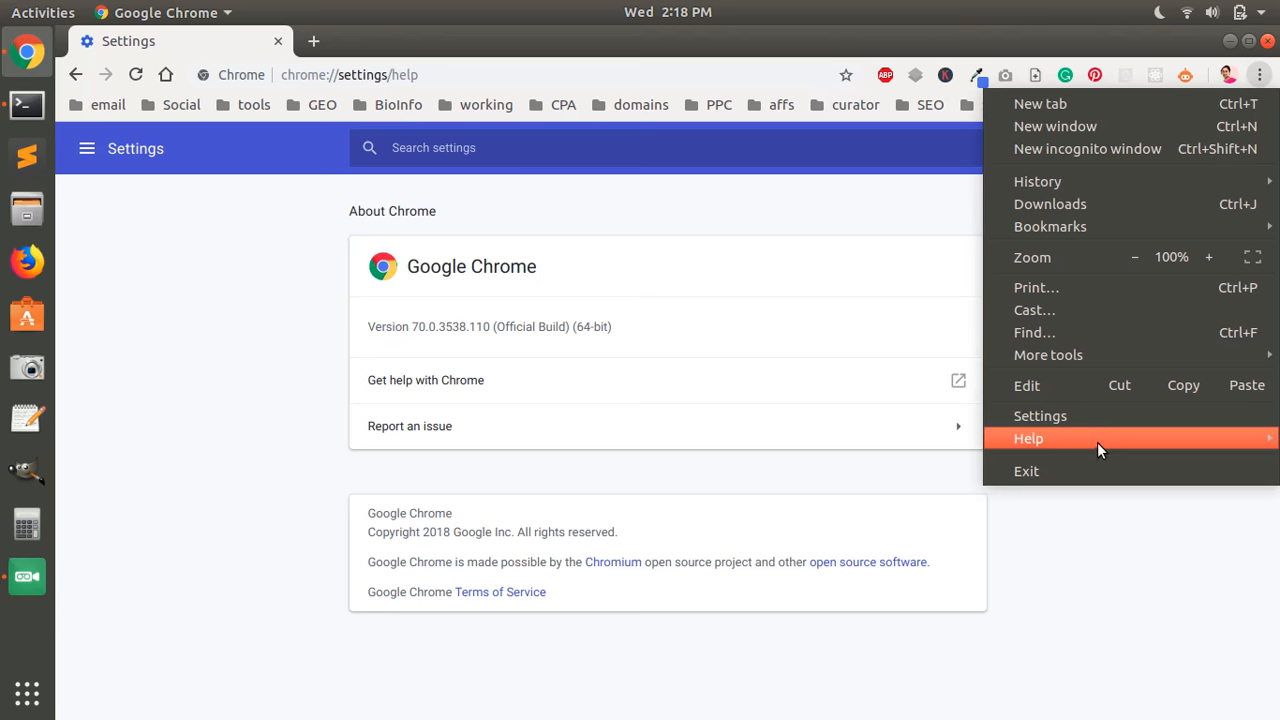
{"action": "left_click", "coordinate": [1040, 416]}
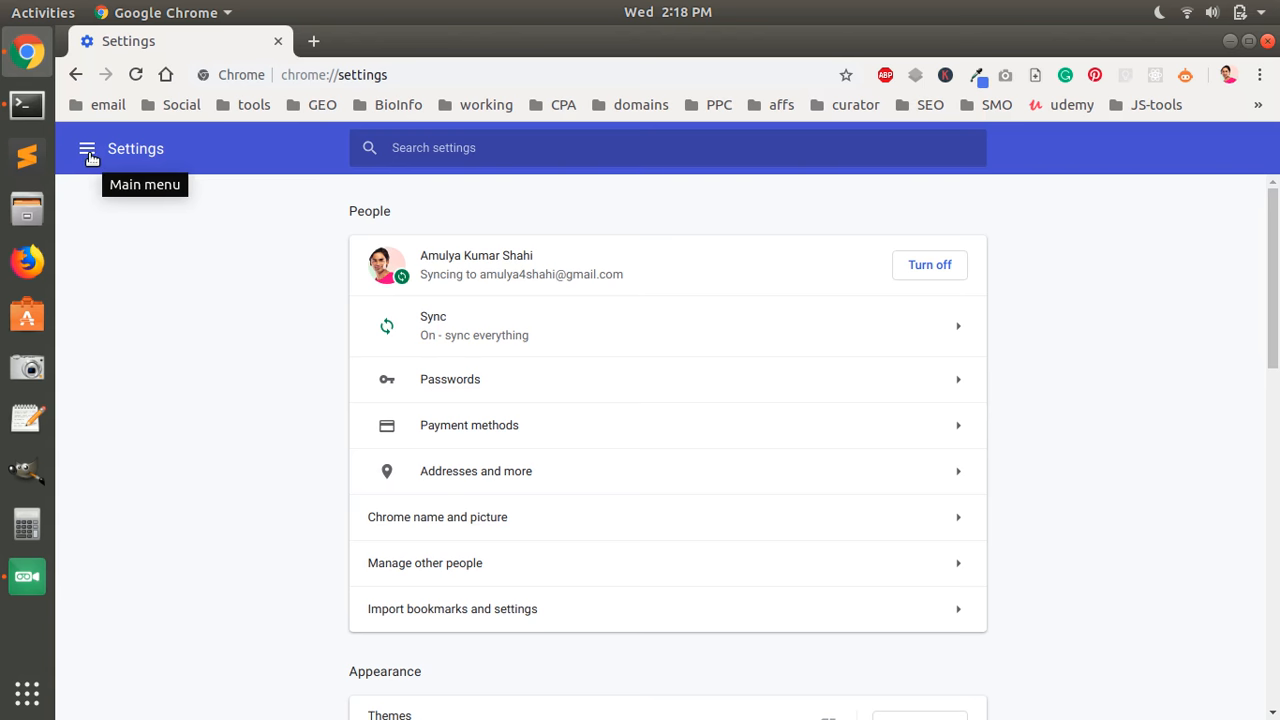
{"action": "left_click", "coordinate": [88, 148]}
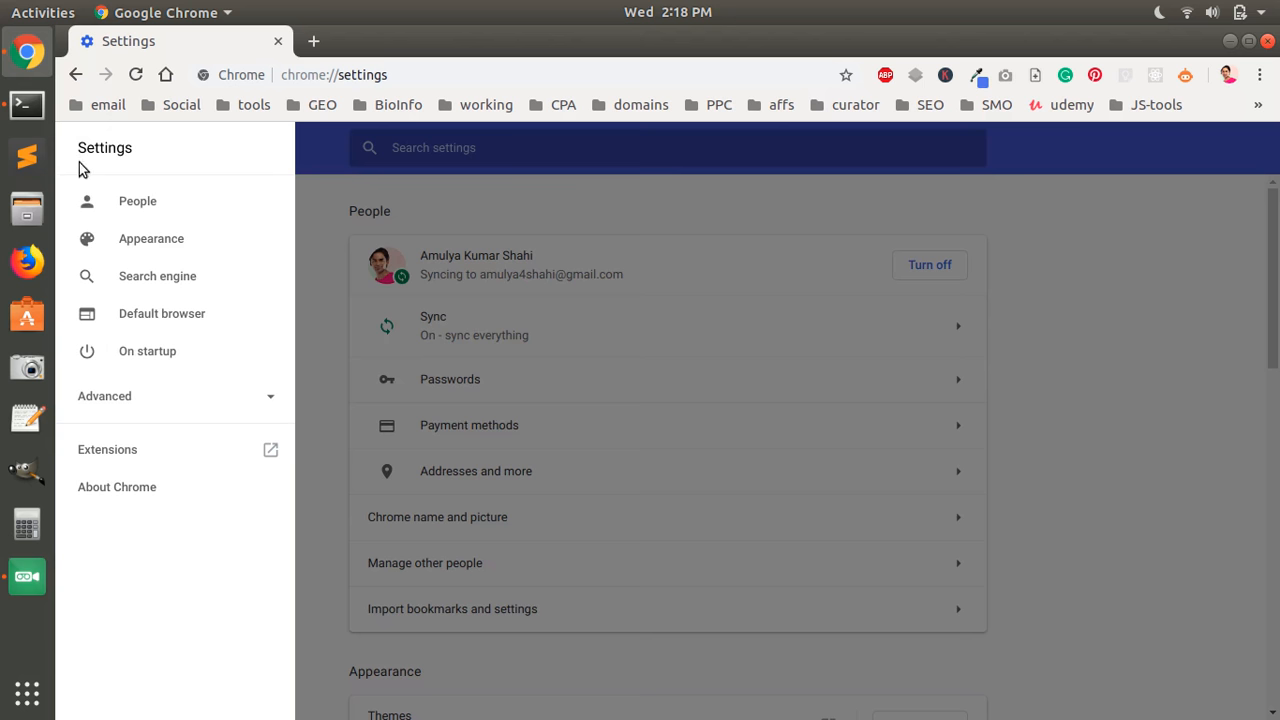
{"action": "left_click", "coordinate": [104, 396]}
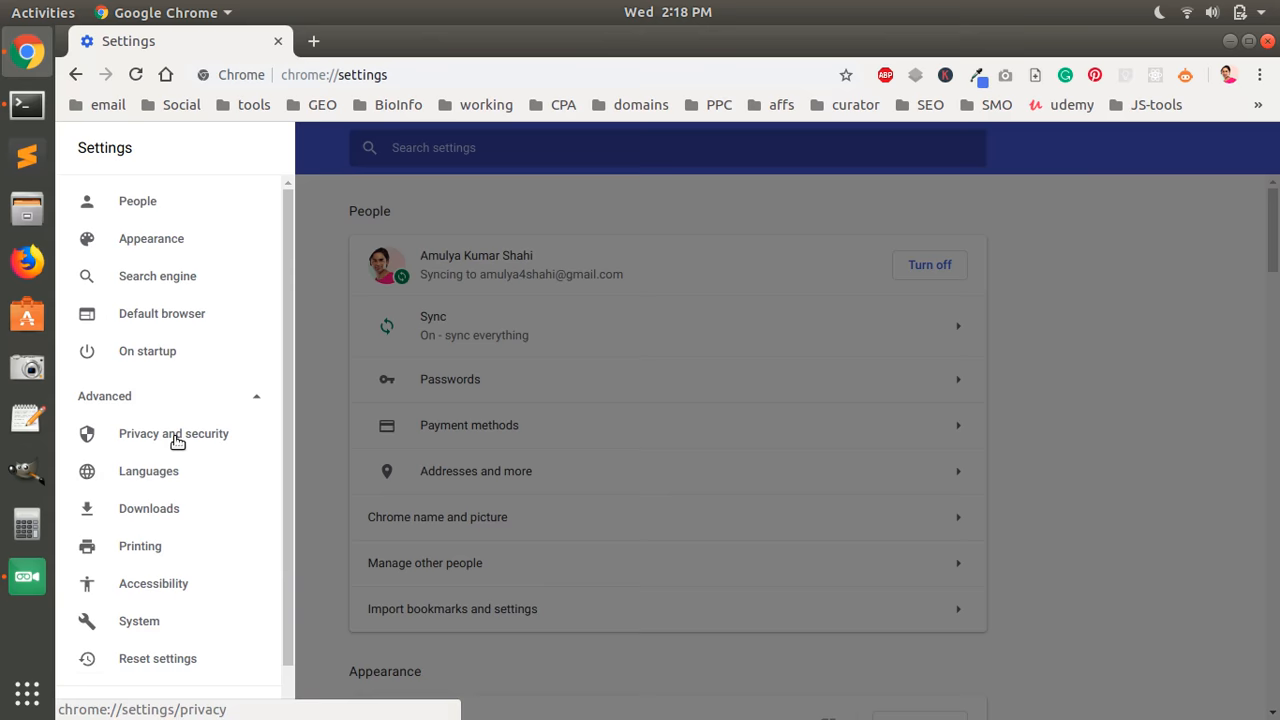
Go through Privacy and security to the JavaScript permission page under Content settings
{"action": "left_click", "coordinate": [172, 432]}
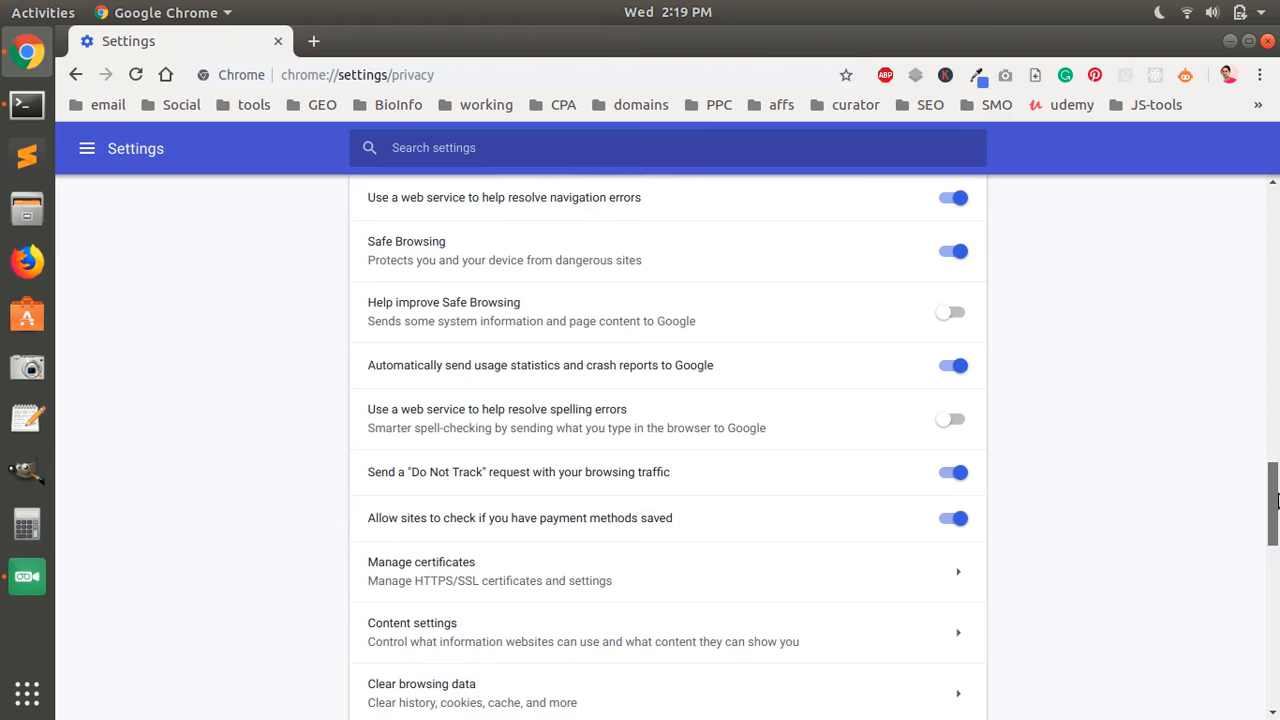
{"action": "scroll", "scroll_direction": "down", "scroll_amount": 3}
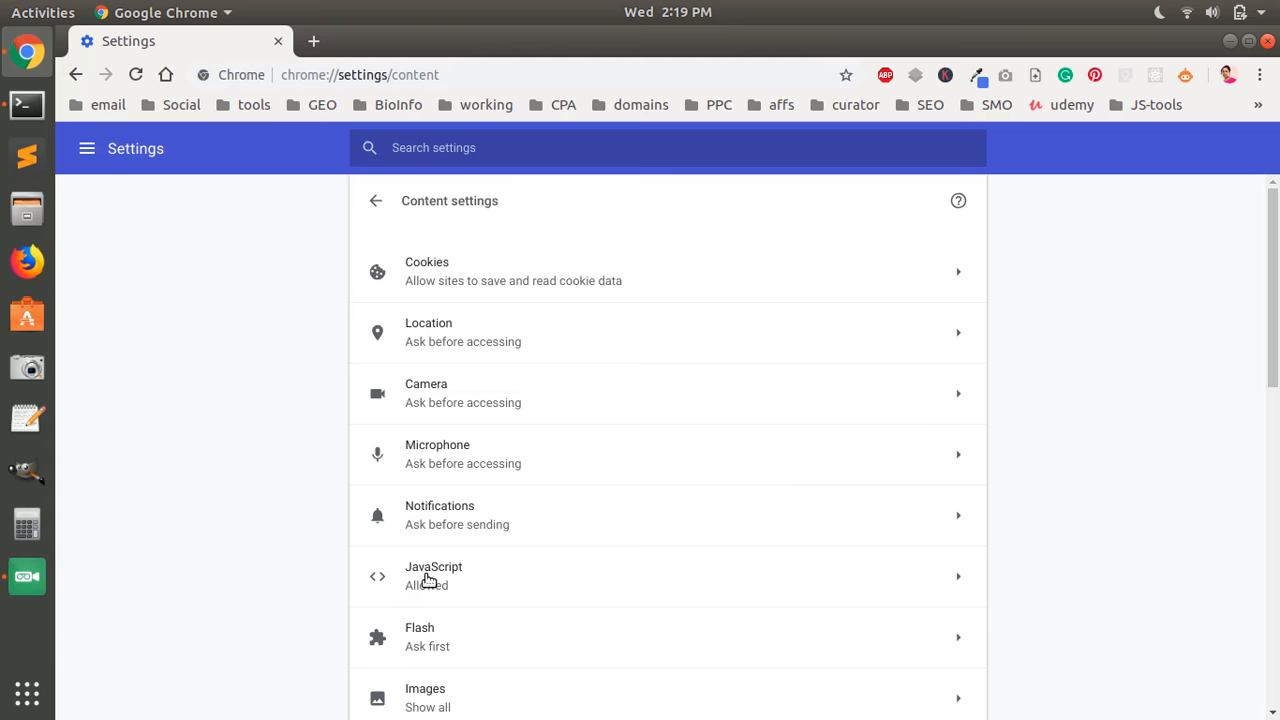
{"action": "left_click", "coordinate": [432, 576]}
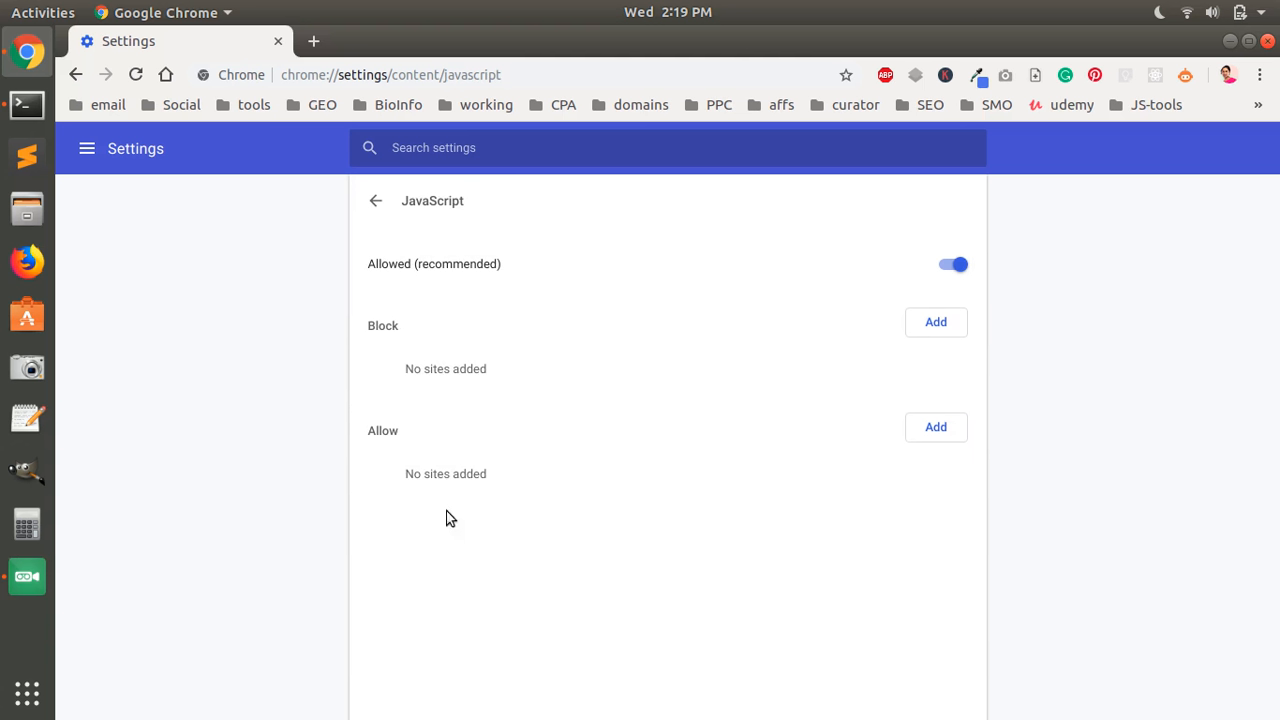
Toggle JavaScript off, back on, and off again, leaving it Blocked for all sites
{"action": "left_click", "coordinate": [952, 264]}
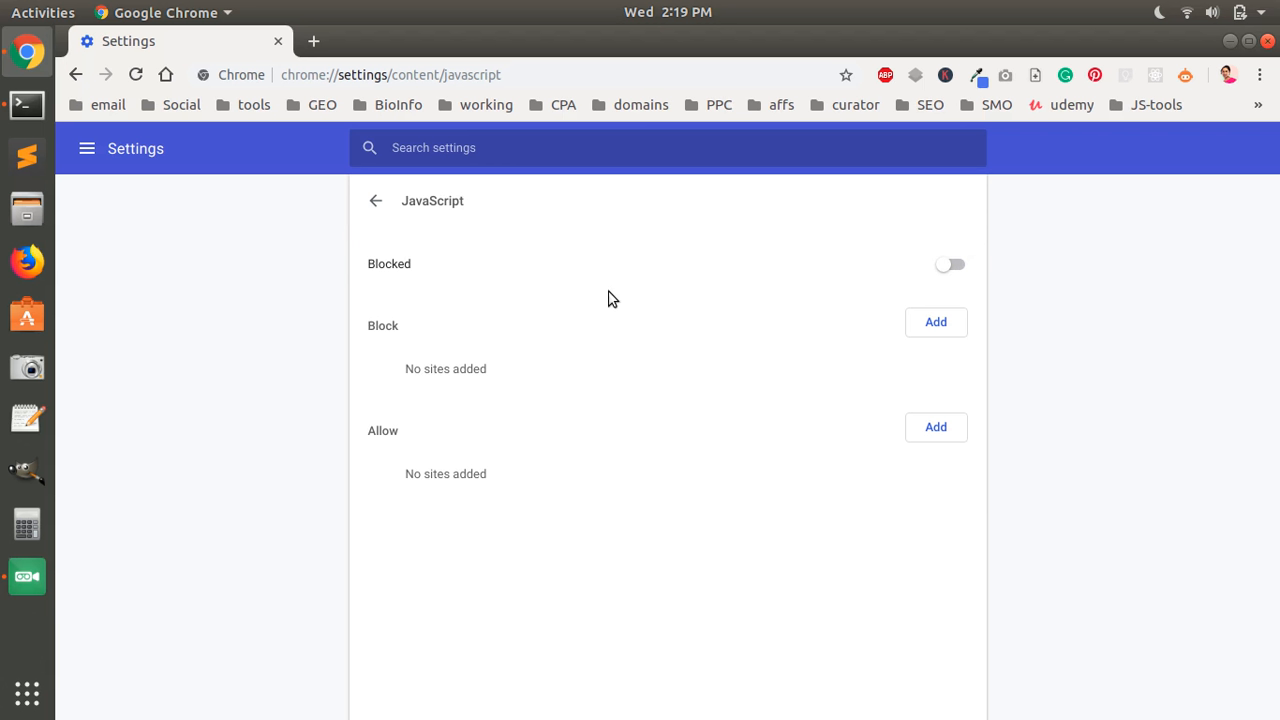
{"action": "left_click", "coordinate": [948, 264]}
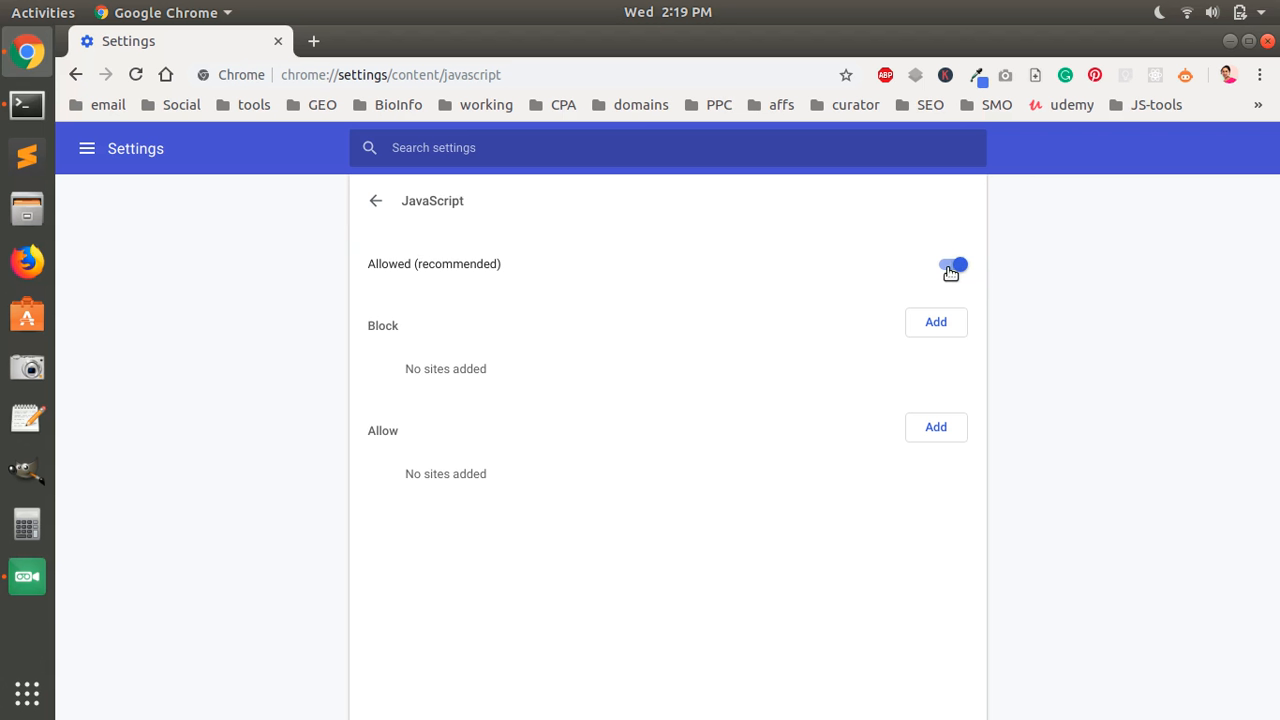
{"action": "left_click", "coordinate": [950, 264]}
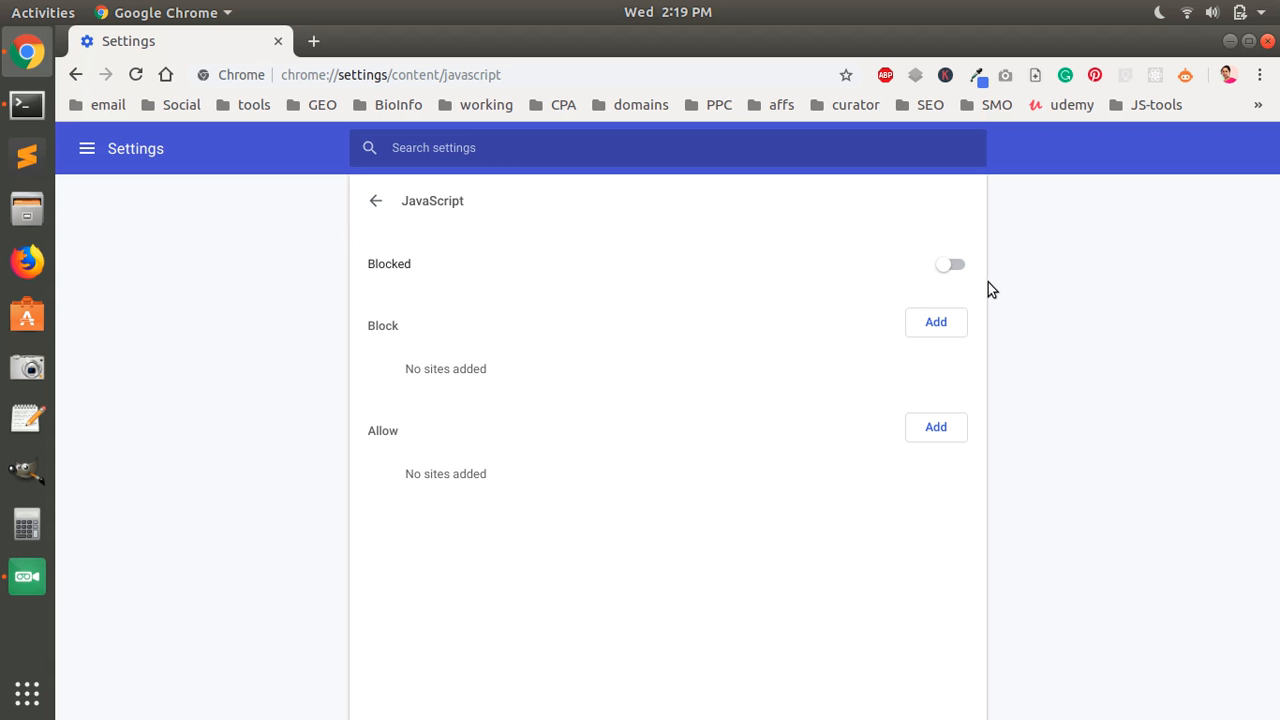
{"action": "mouse_move", "coordinate": [1070, 312]}
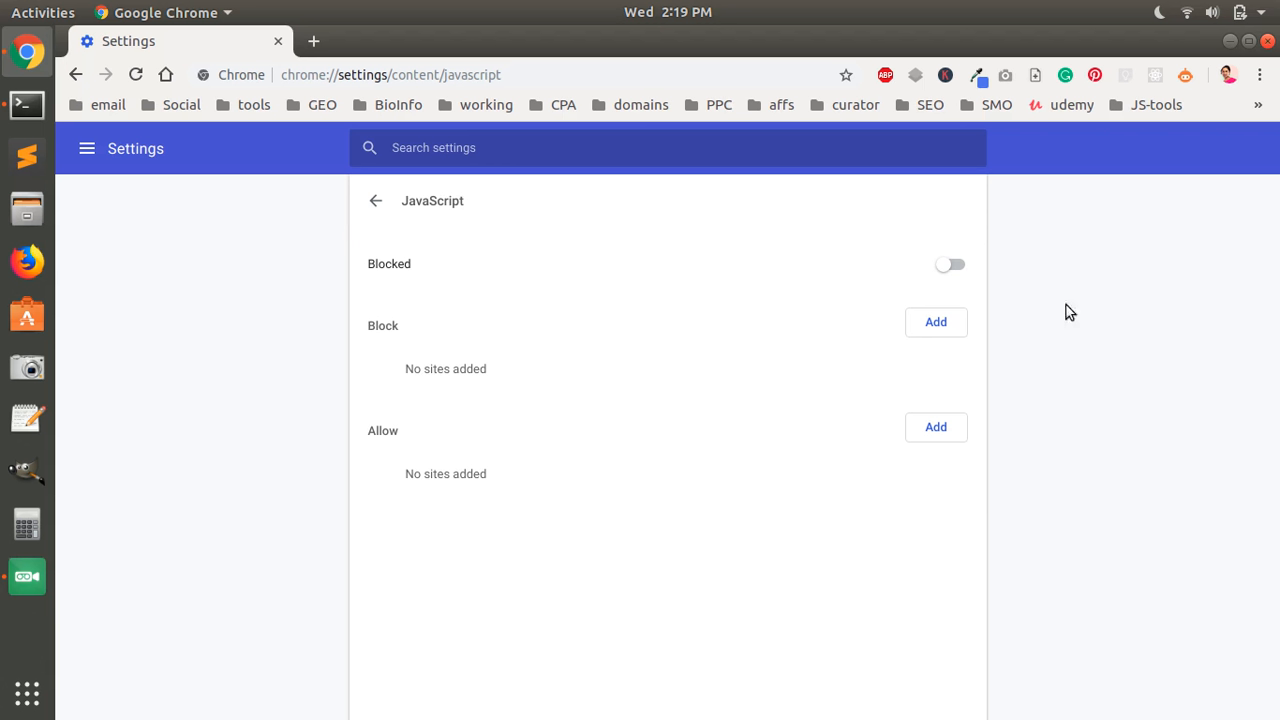
{"action": "mouse_move", "coordinate": [1100, 304]}
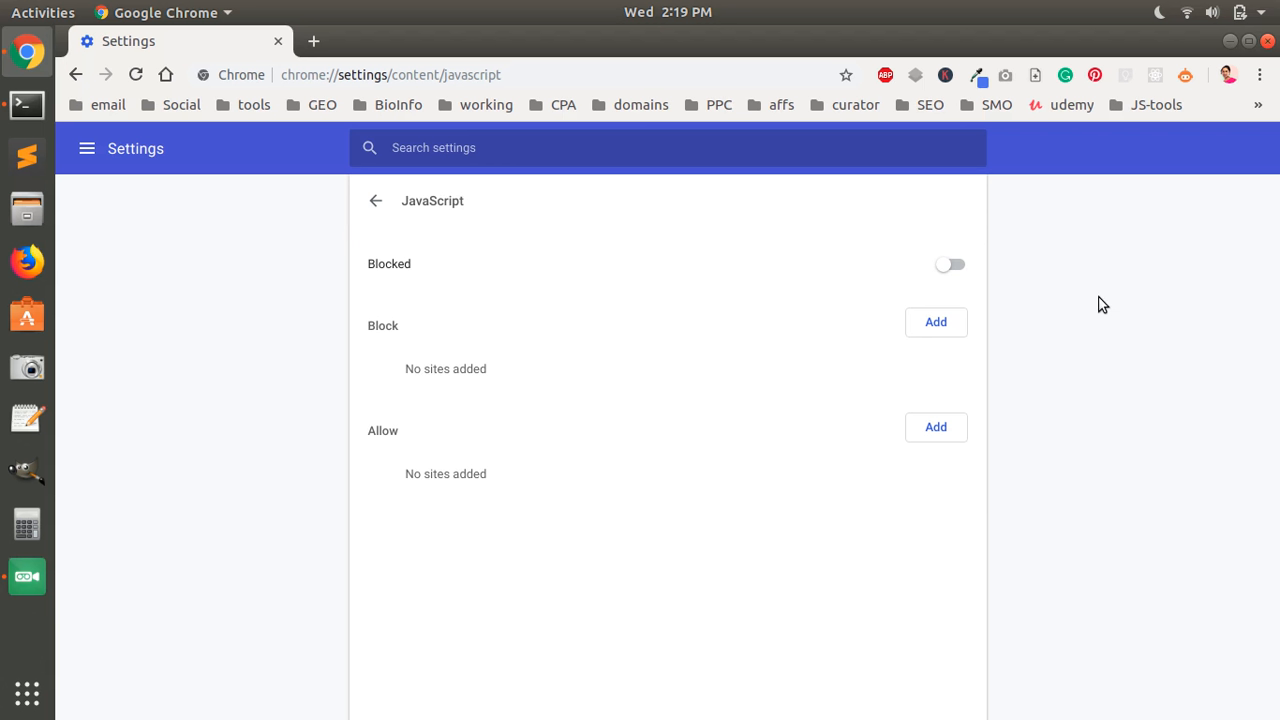
{"action": "mouse_move", "coordinate": [130, 156]}
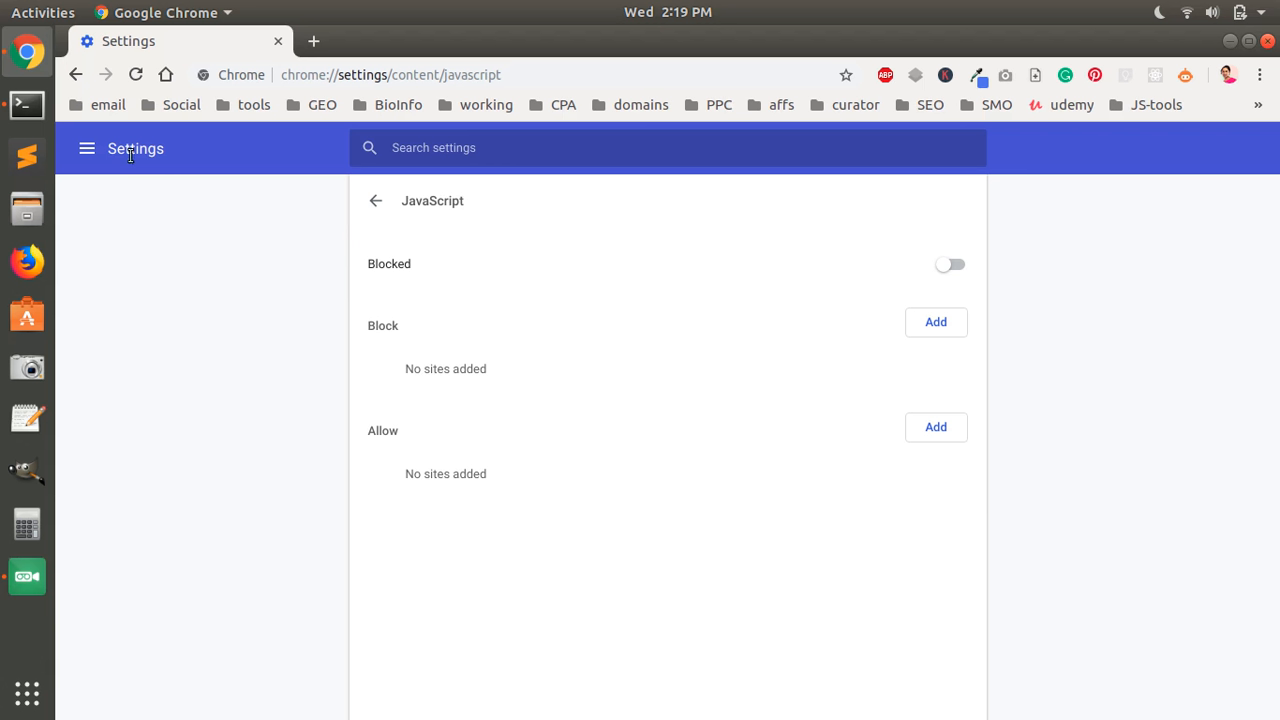
Switch the JavaScript toggle back to Allowed (recommended) for all sites
{"action": "left_click", "coordinate": [948, 264]}
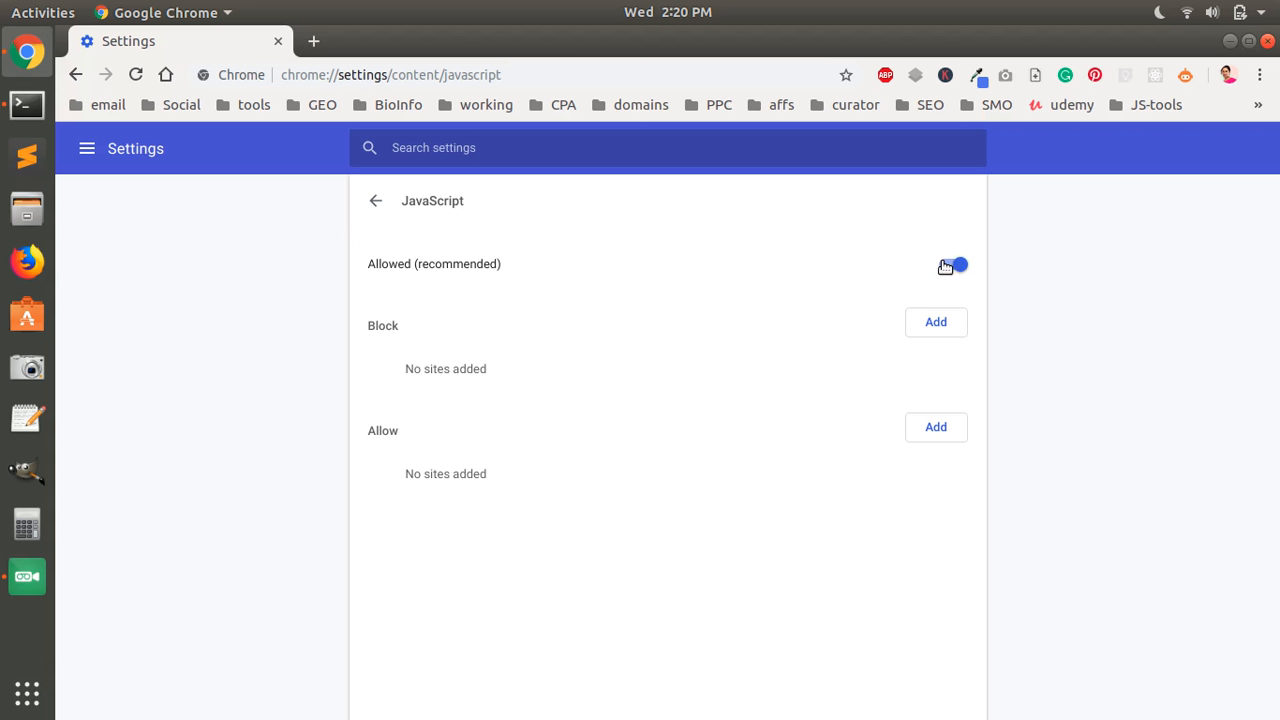
{"action": "left_click", "coordinate": [952, 264]}
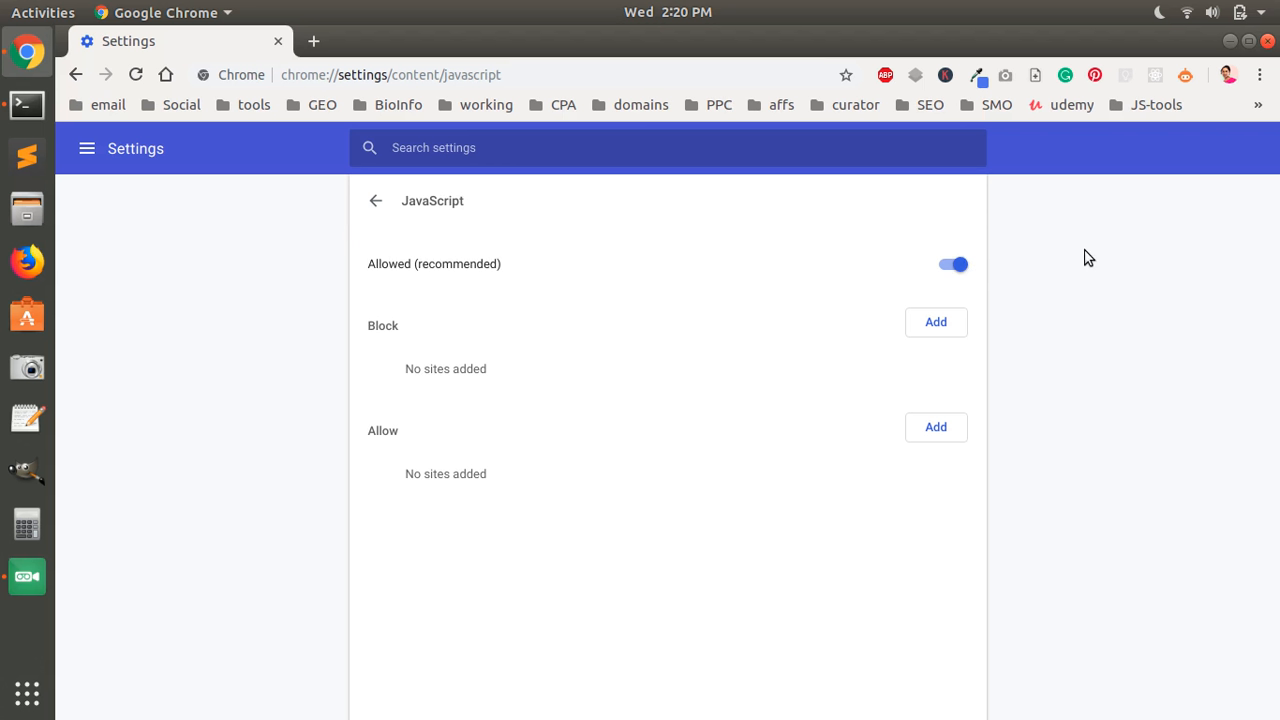